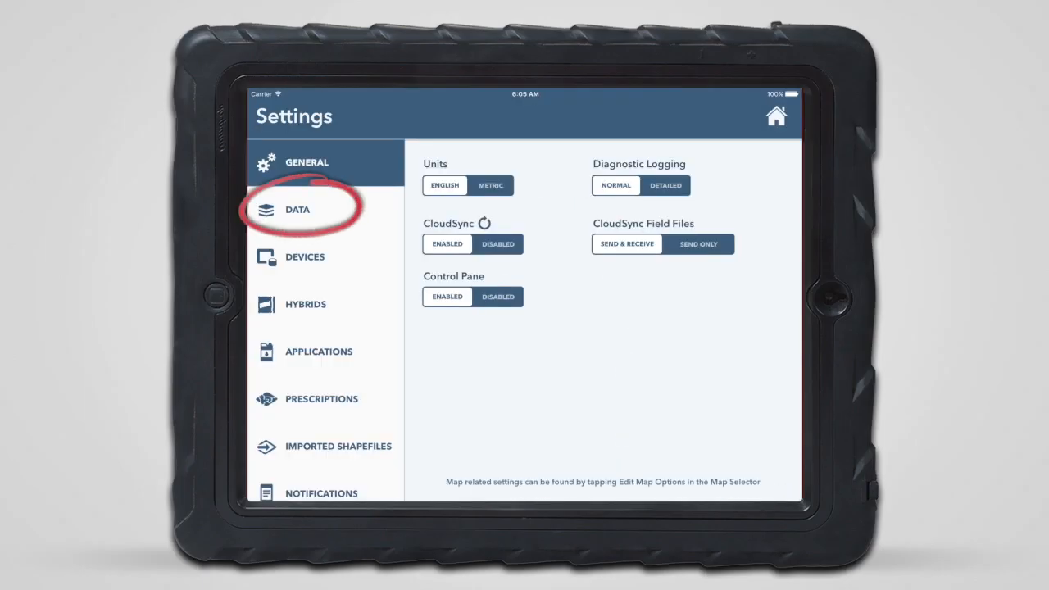
- Open the Data settings to list the 2016 fields with their map sizes
{"action": "left_click", "coordinate": [297, 209]}
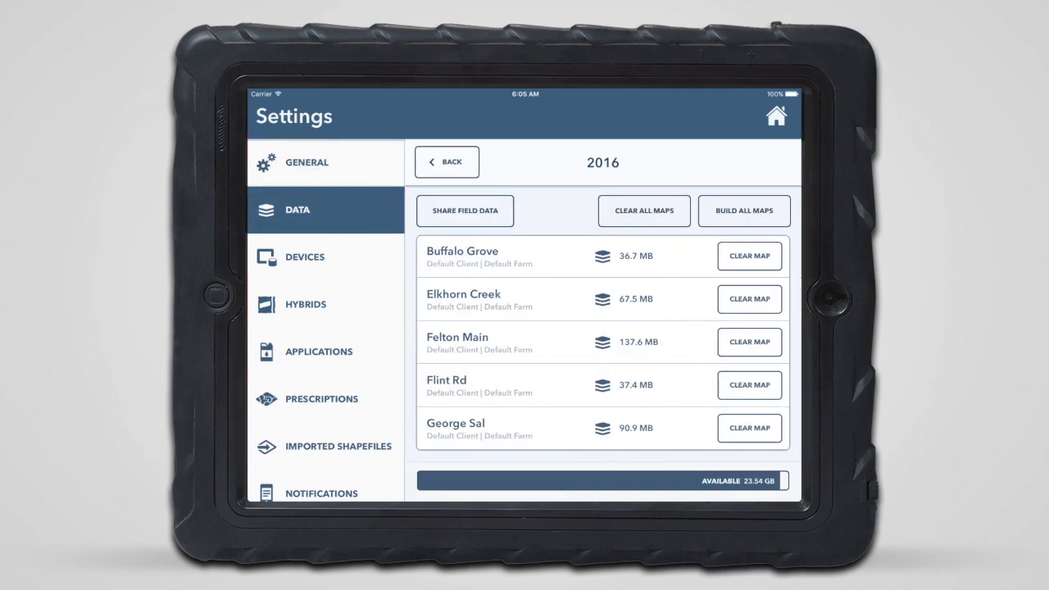
{"action": "left_click", "coordinate": [465, 210]}
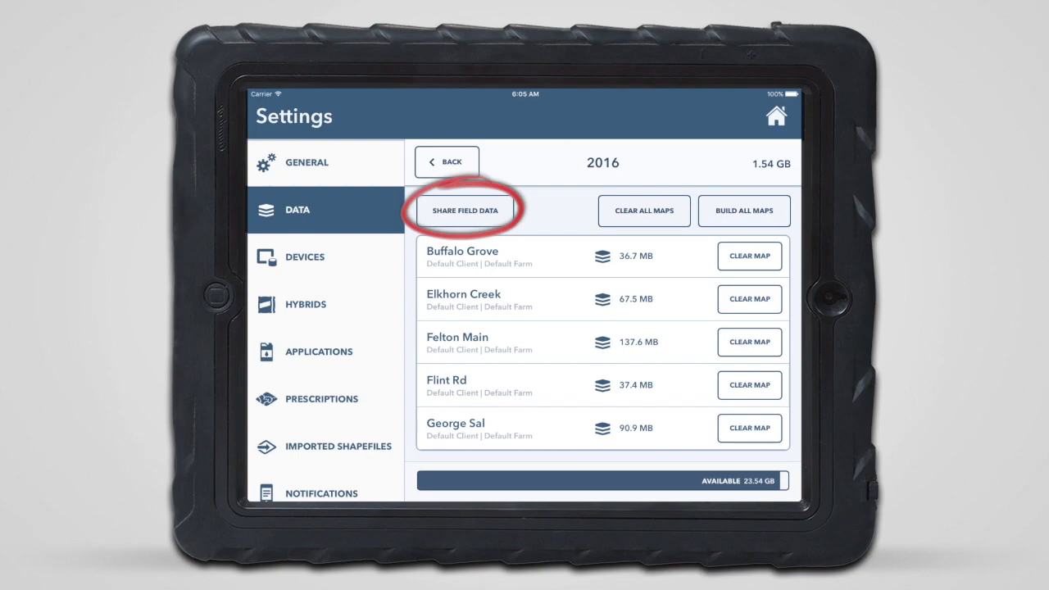
- Send Elkhorn Creek and Felton Main to the suggested recipient account via Share Field Data
{"action": "left_click", "coordinate": [465, 210]}
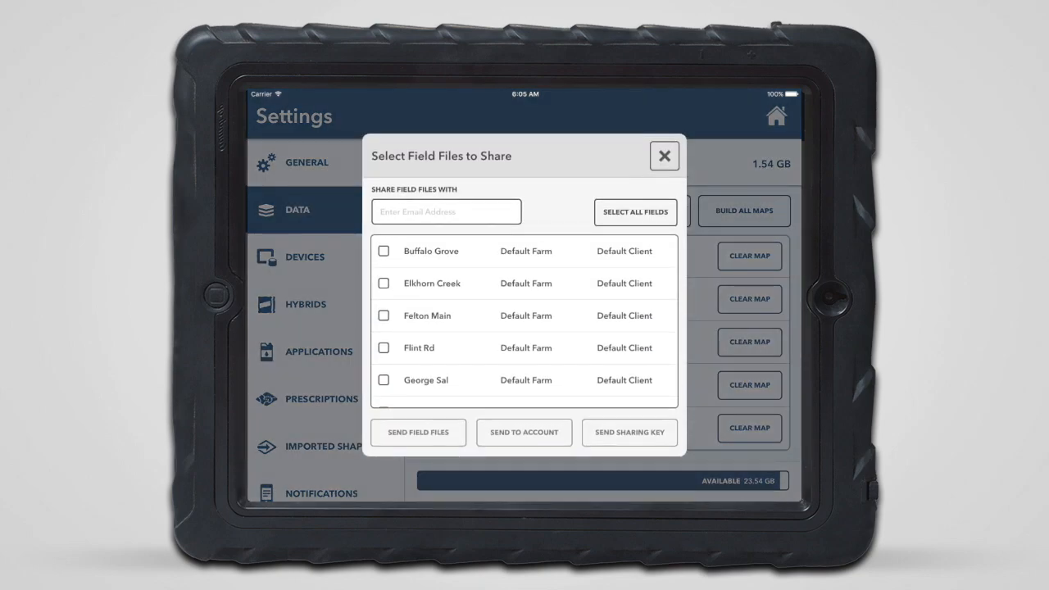
{"action": "type", "text": "ky"}
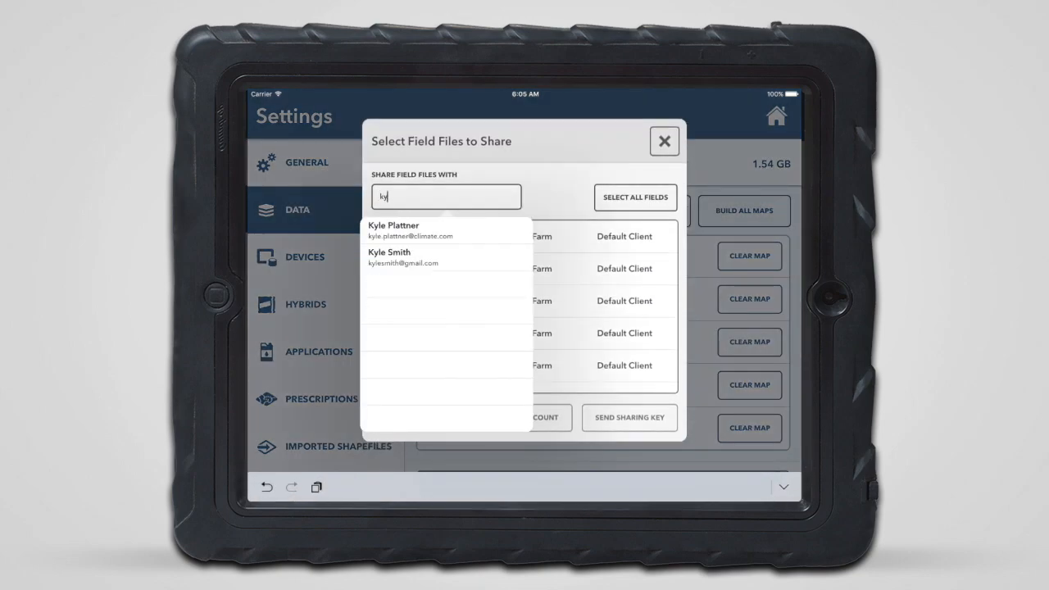
{"action": "left_click", "coordinate": [409, 230]}
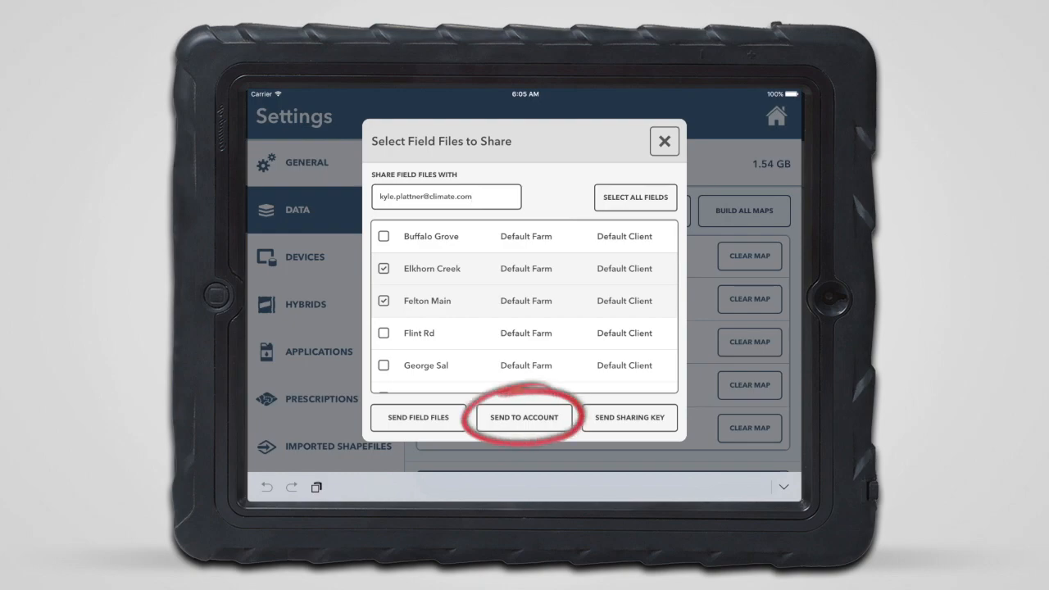
{"action": "left_click", "coordinate": [523, 416]}
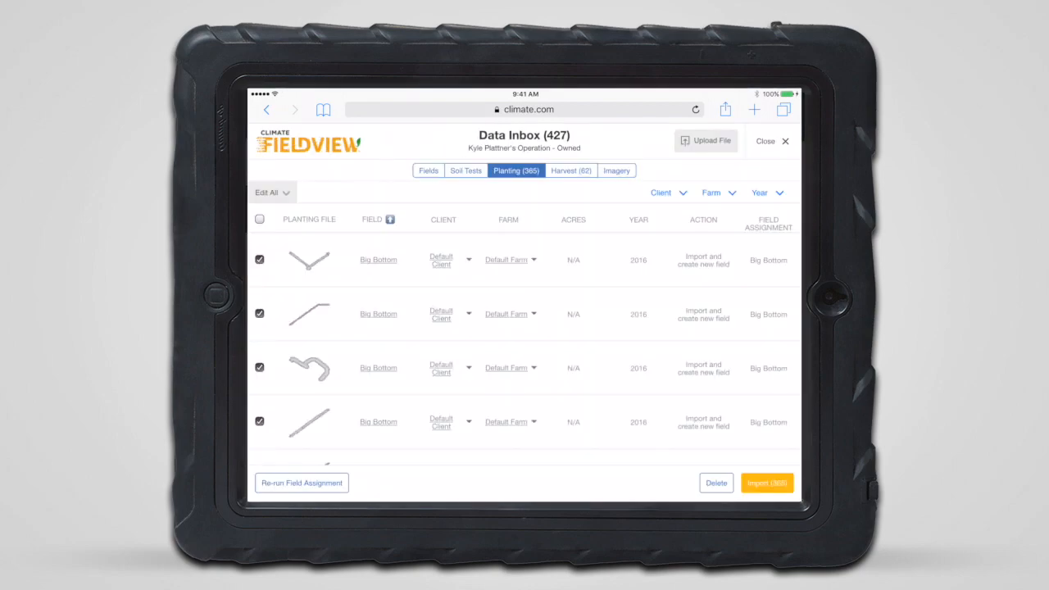
- Start importing the 365 checked planting files from the Planting tab
{"action": "left_click", "coordinate": [766, 481]}
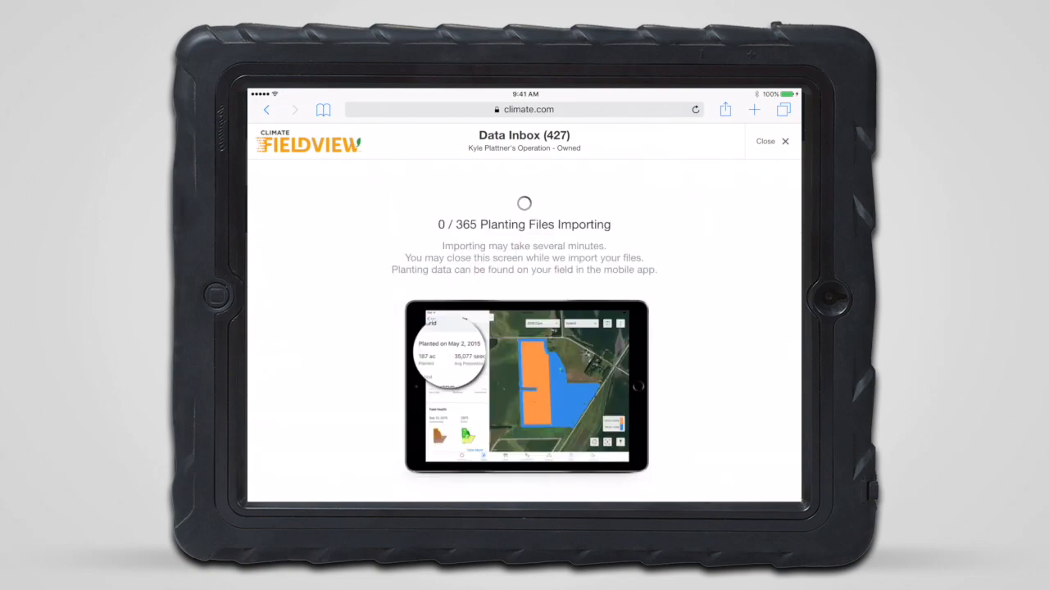